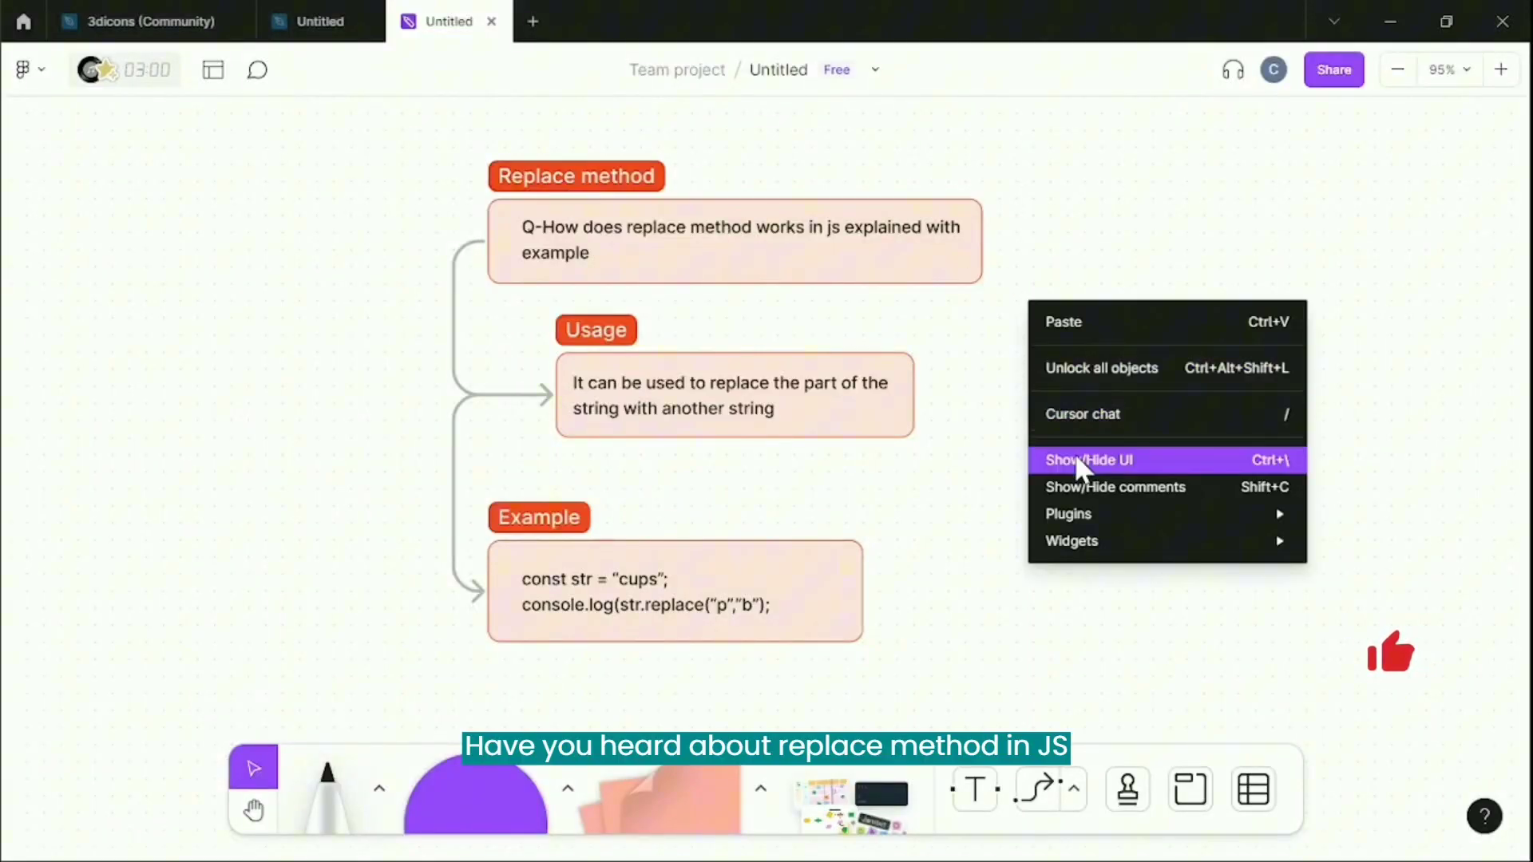
Declare const str = 'cups'; below the comment and start a comment about replacing p.
{"action": "left_click", "coordinate": [1088, 460]}
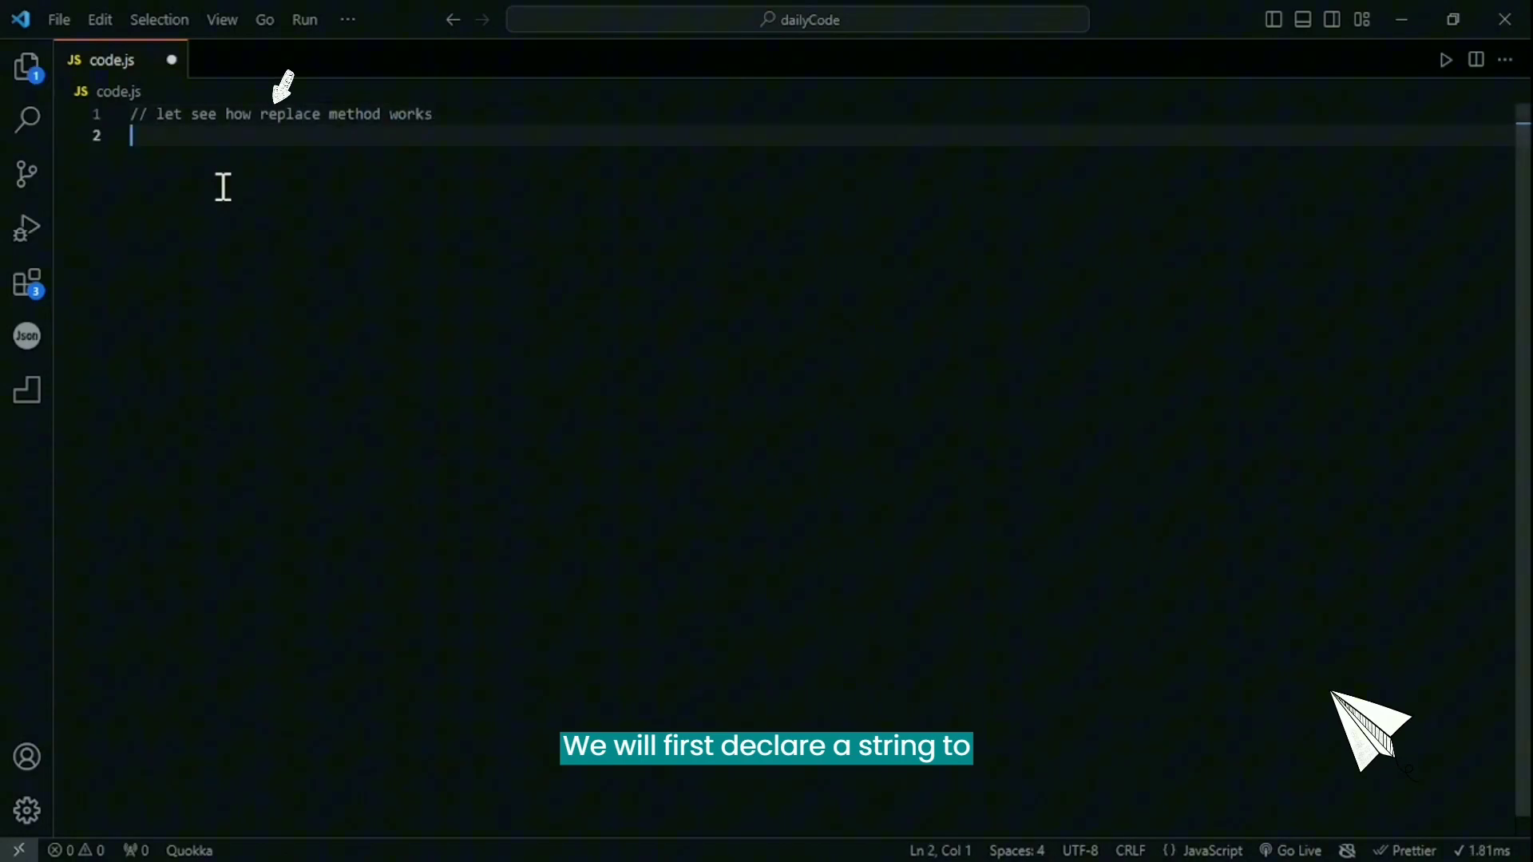
{"action": "type", "text": "const str"}
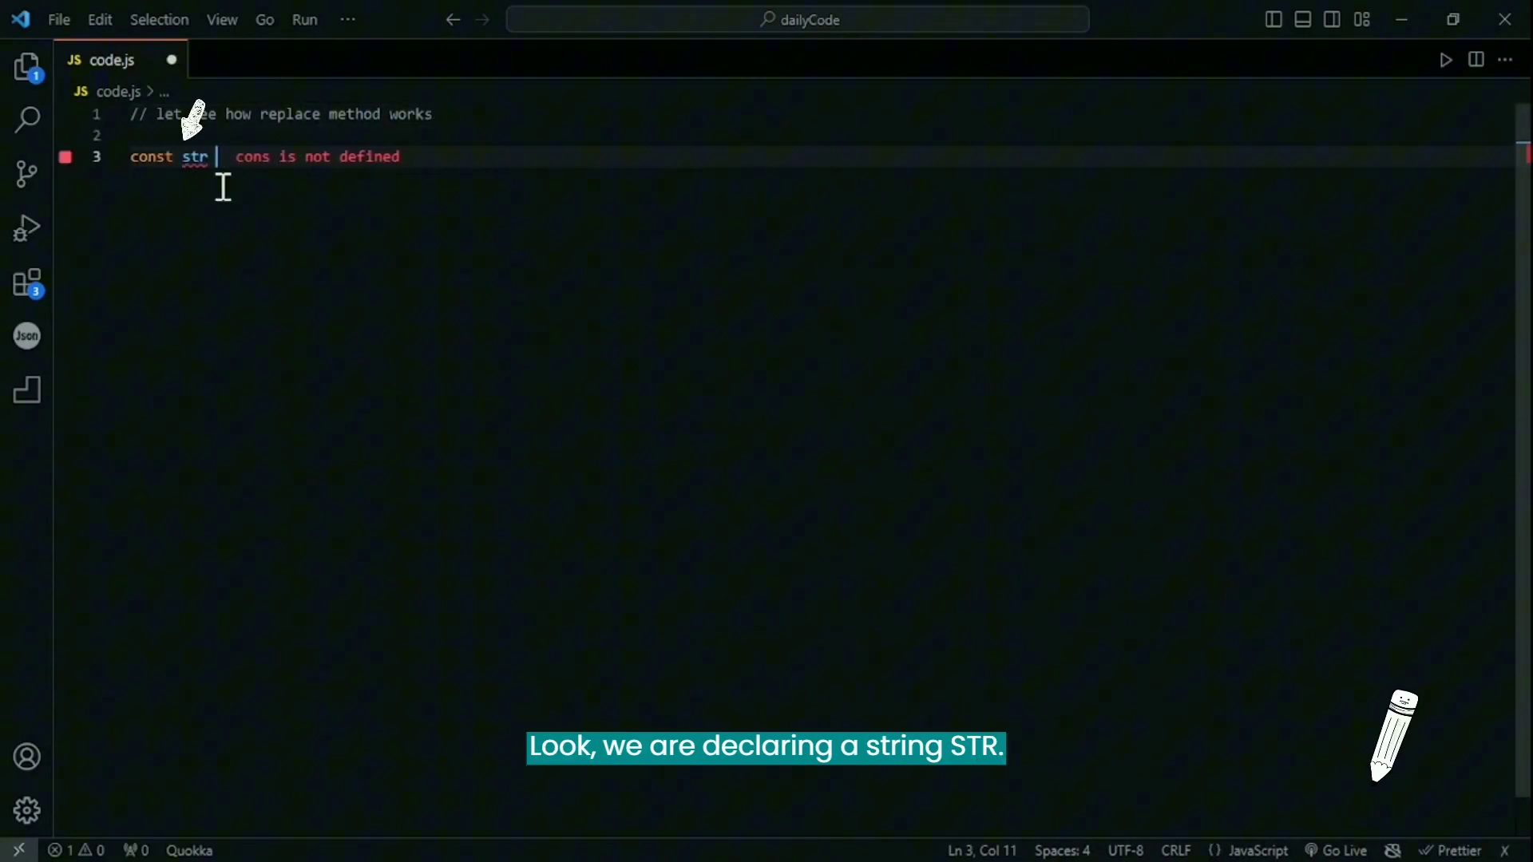
{"action": "type", "text": "= 'cups';"}
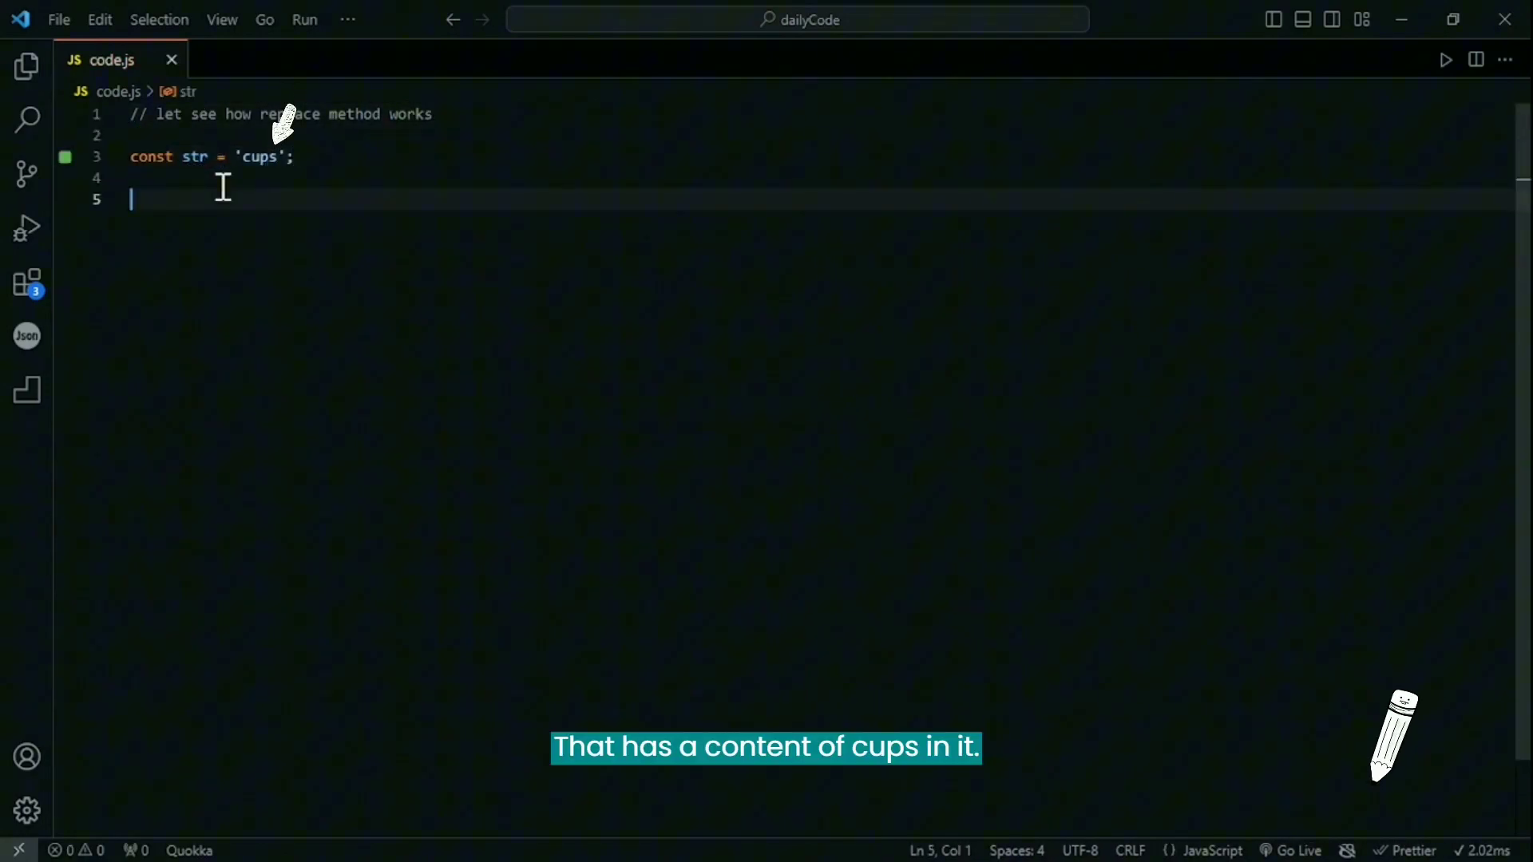
{"action": "type", "text": "// lets replace letter p with"}
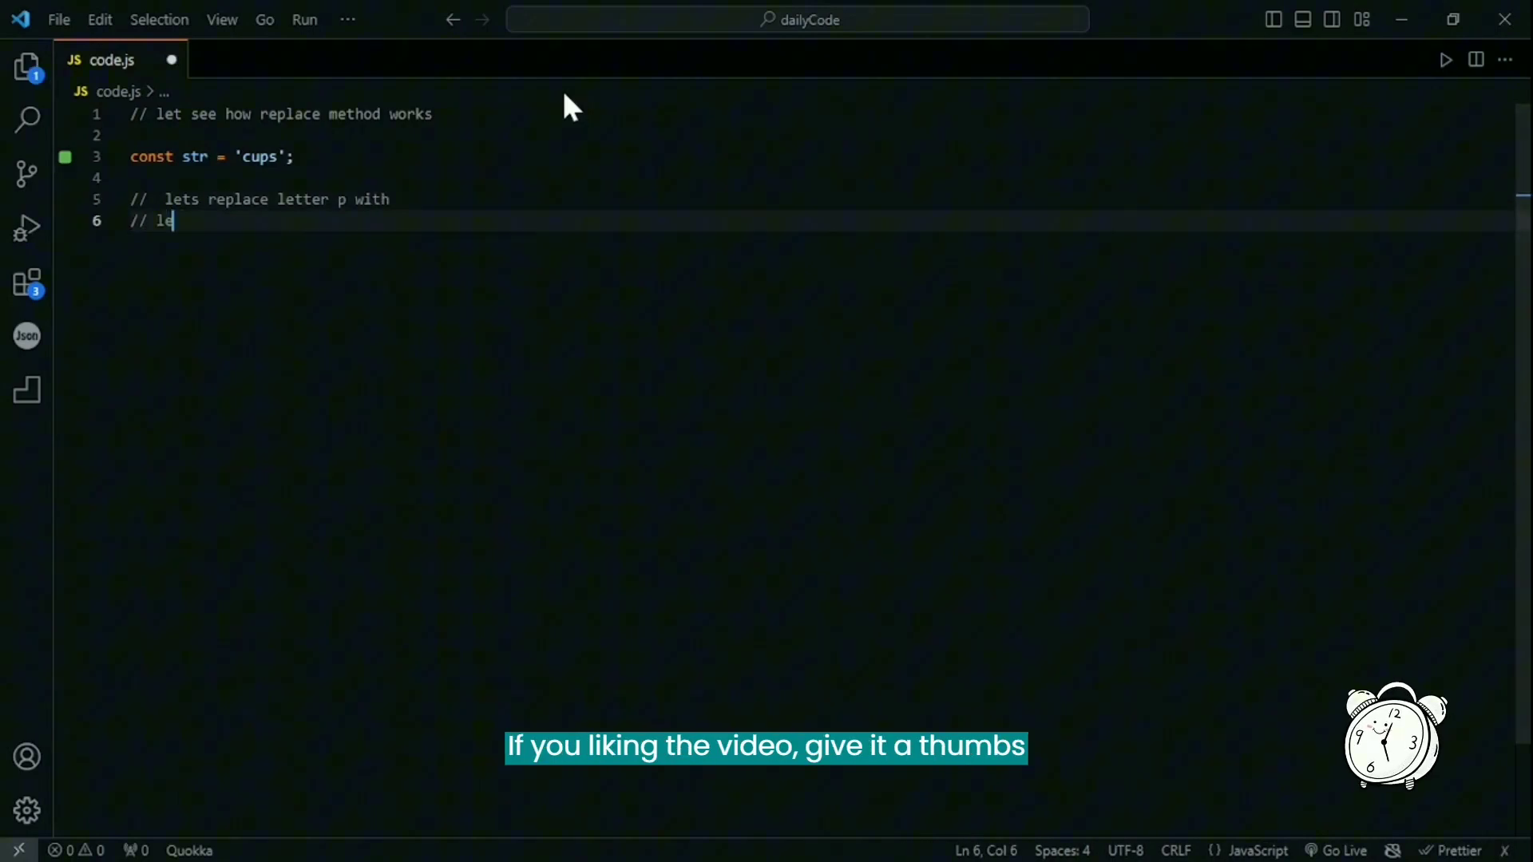
Finish the 'letter b' comment and log str.replace('p','b'), showing inline output cubs.
{"action": "type", "text": "letter b"}
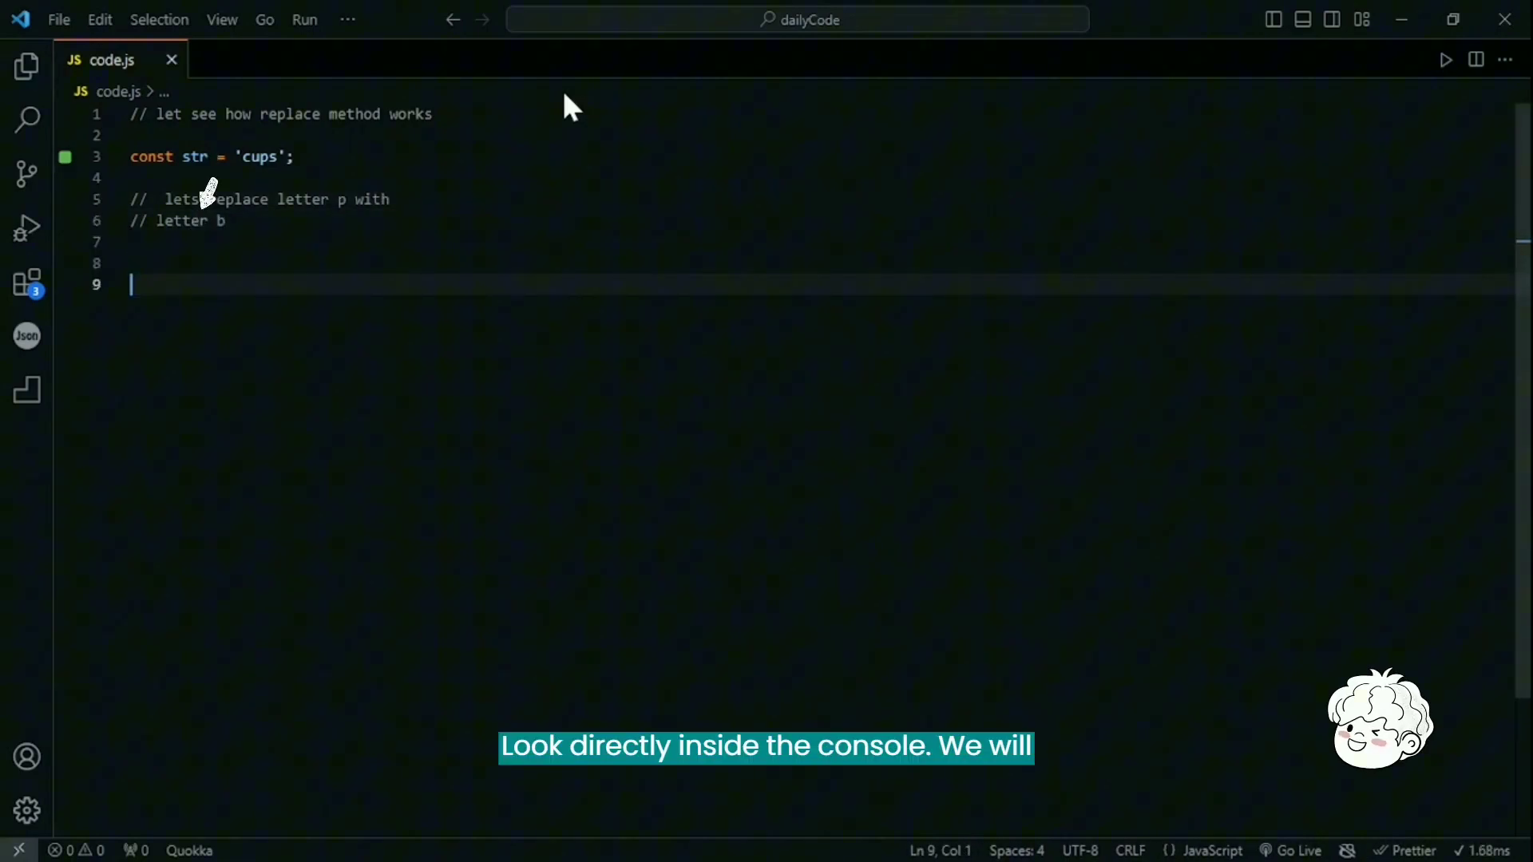
{"action": "type", "text": "console.log(str.replace('"}
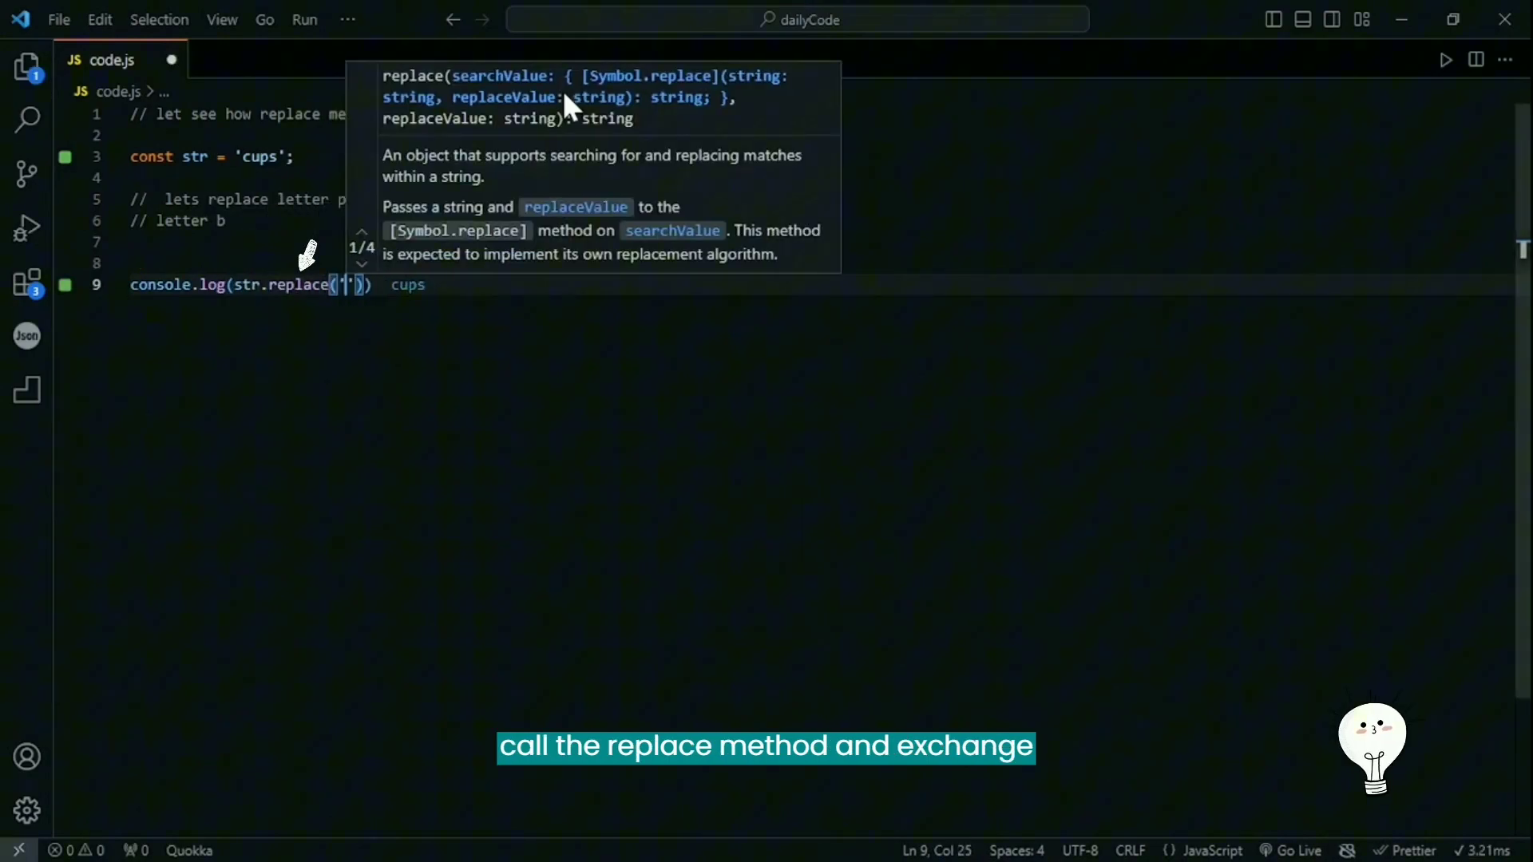
{"action": "type", "text": "p','b"}
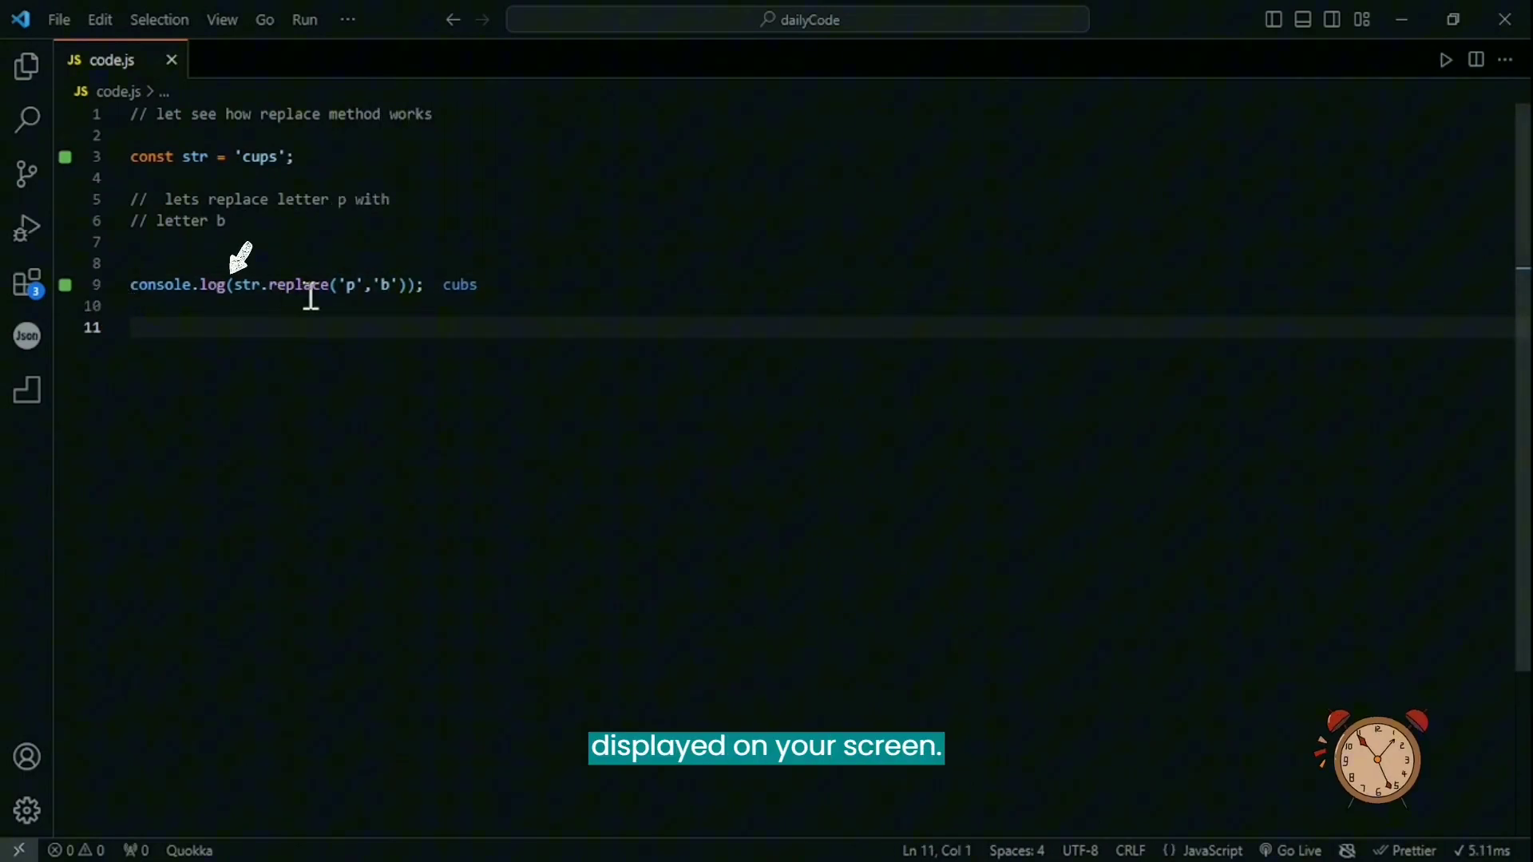
{"action": "left_click_drag", "start_coordinate": [201, 285], "coordinate": [337, 284]}
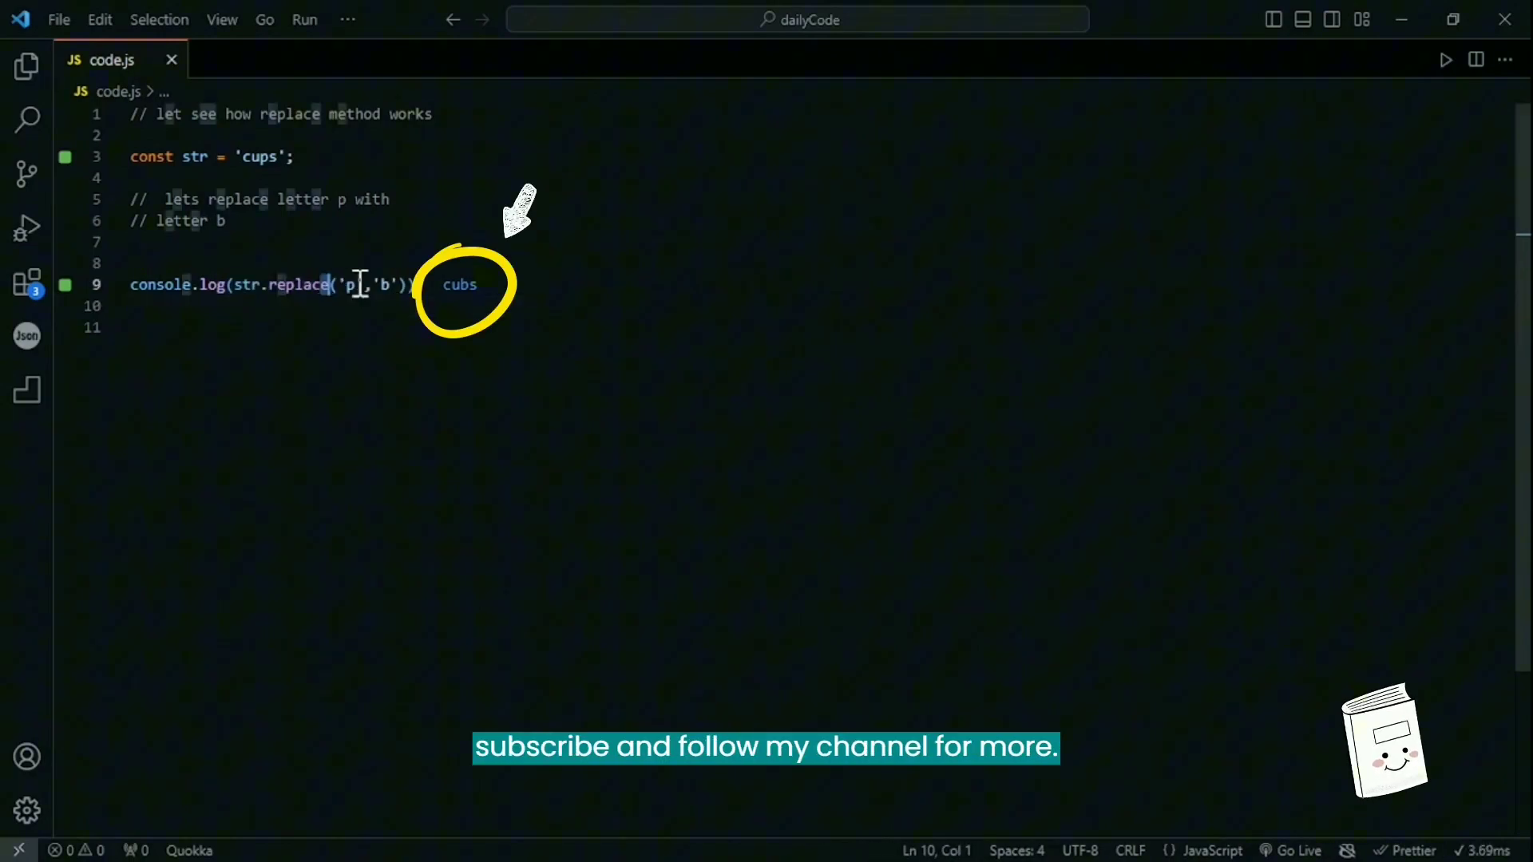
{"action": "type", "text": "/"}
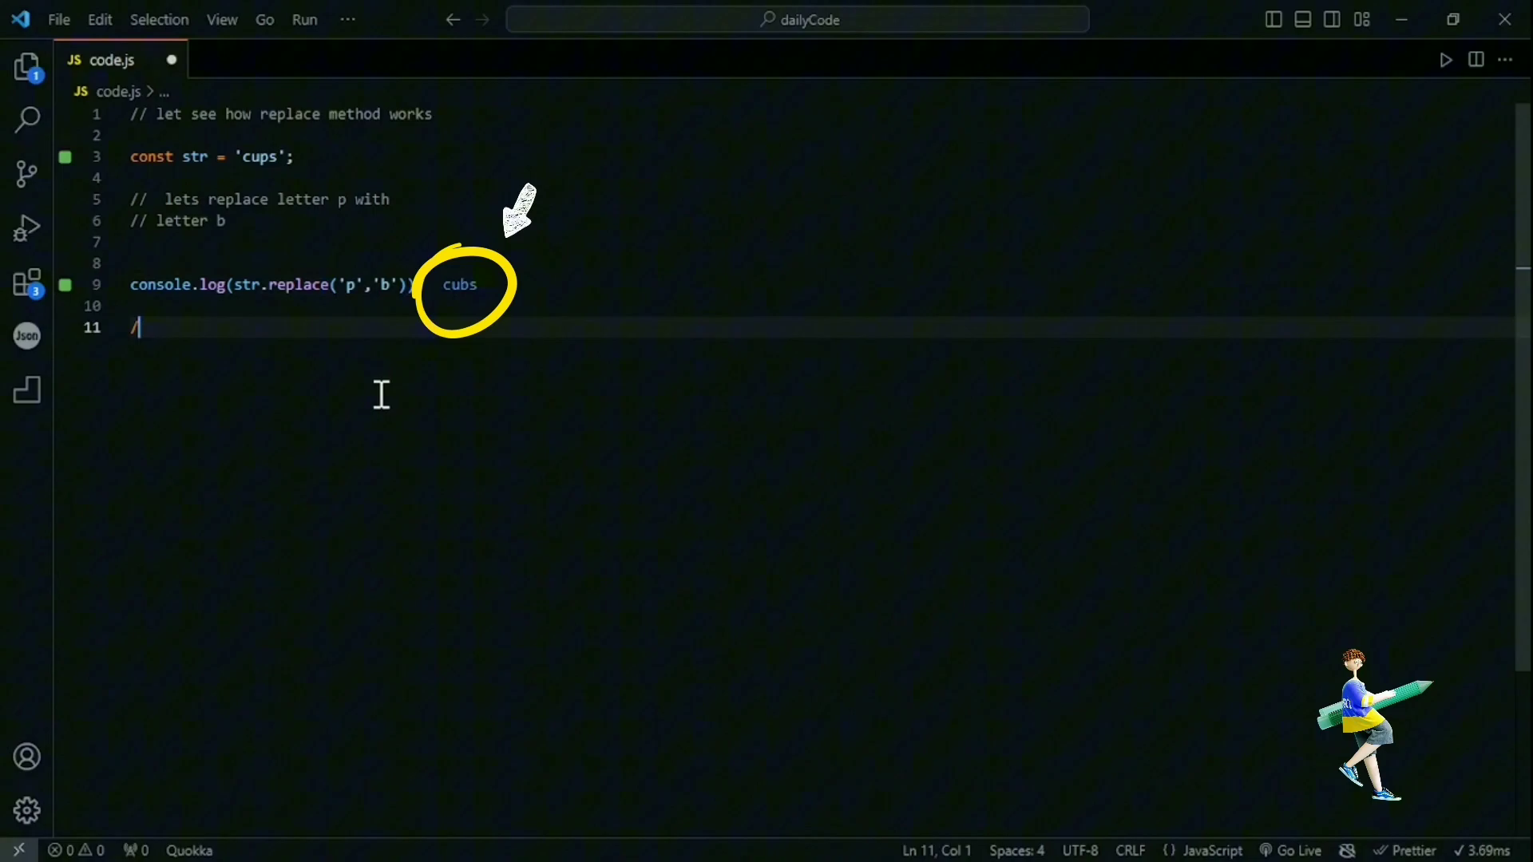